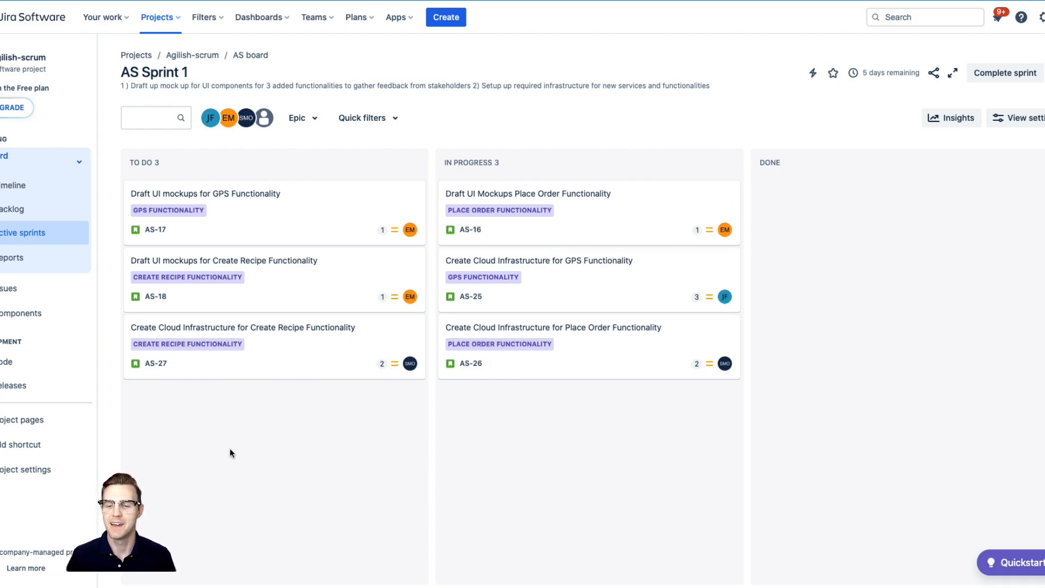
pyautogui.moveTo(384, 277)
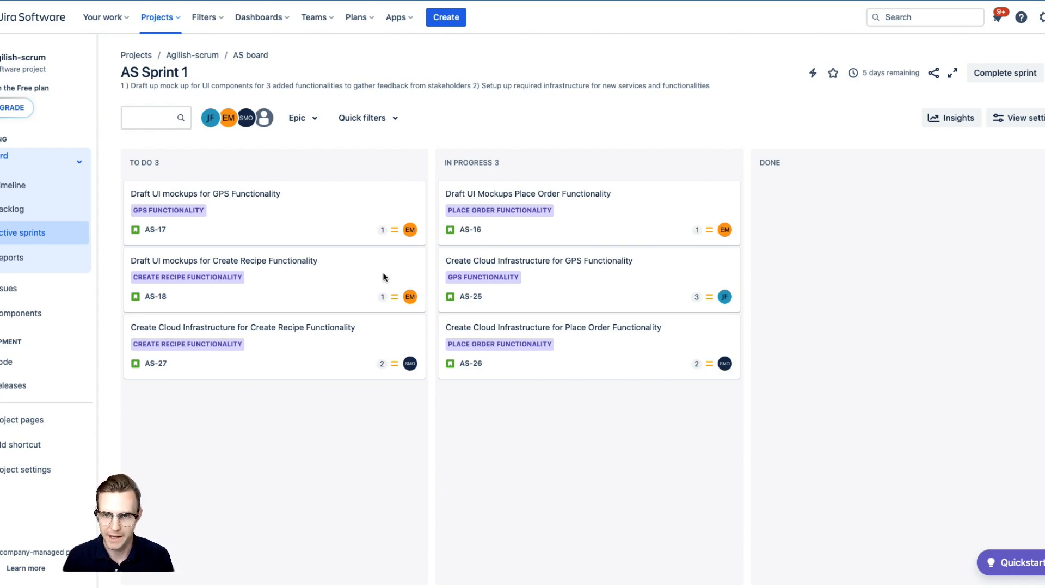
pyautogui.moveTo(341, 173)
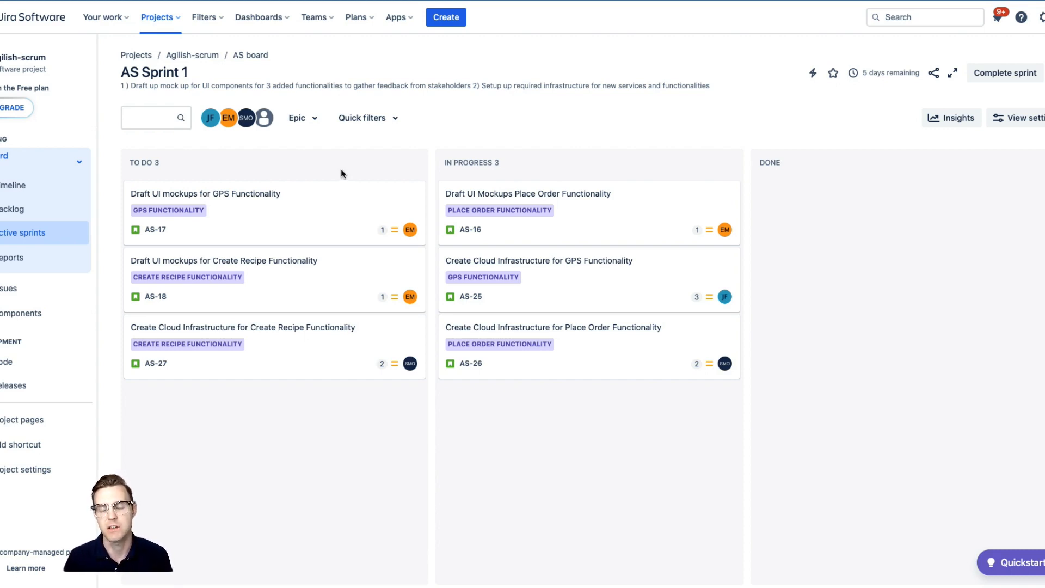
pyautogui.moveTo(440, 127)
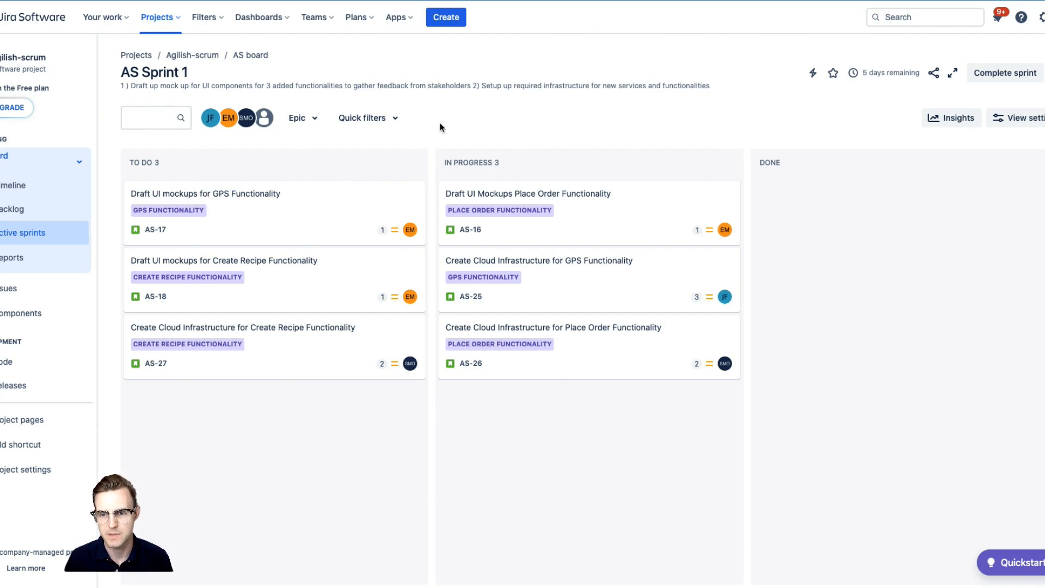
pyautogui.moveTo(857, 335)
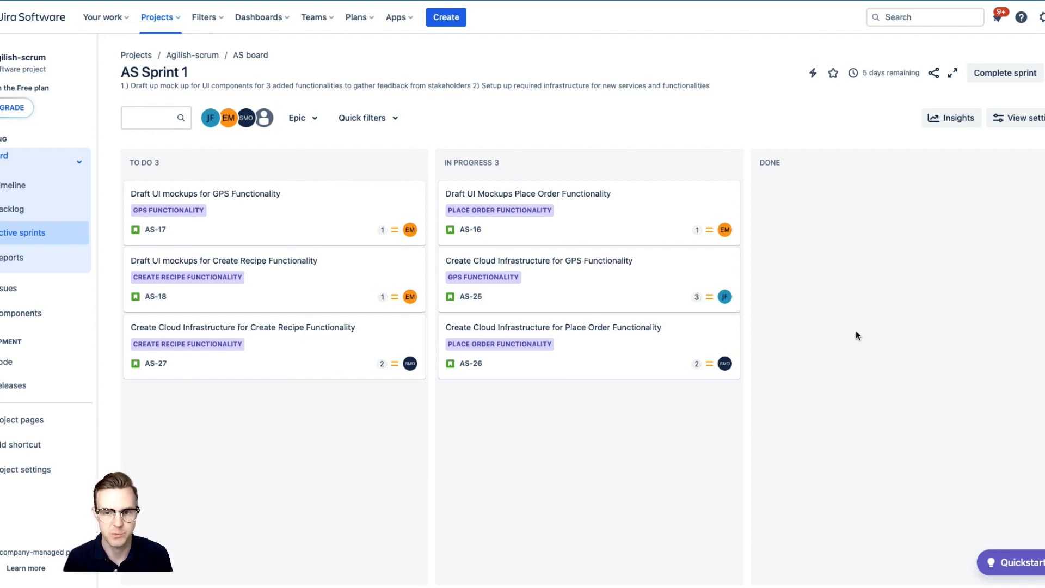
pyautogui.moveTo(790, 350)
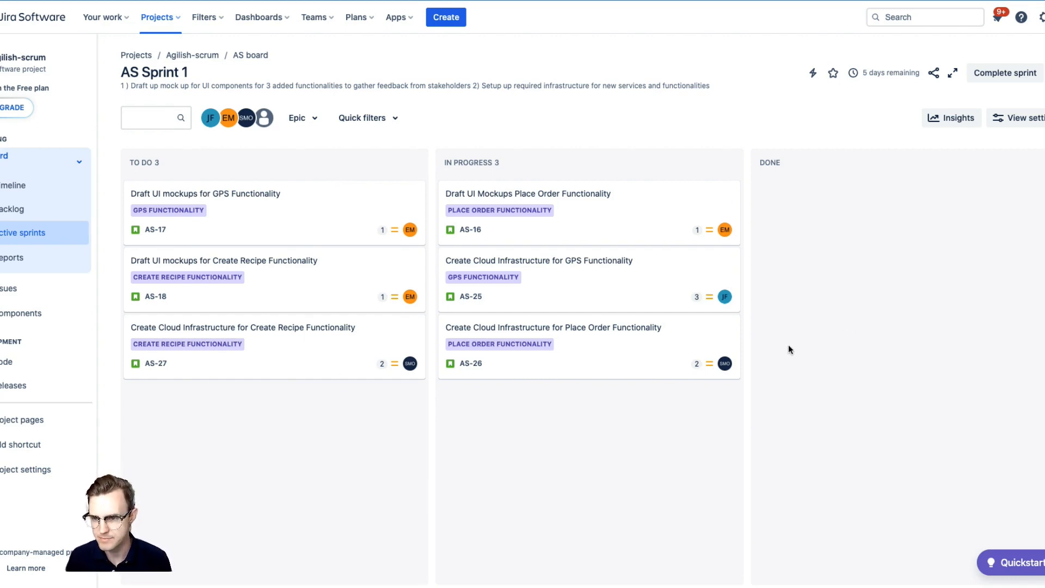
pyautogui.moveTo(550, 333)
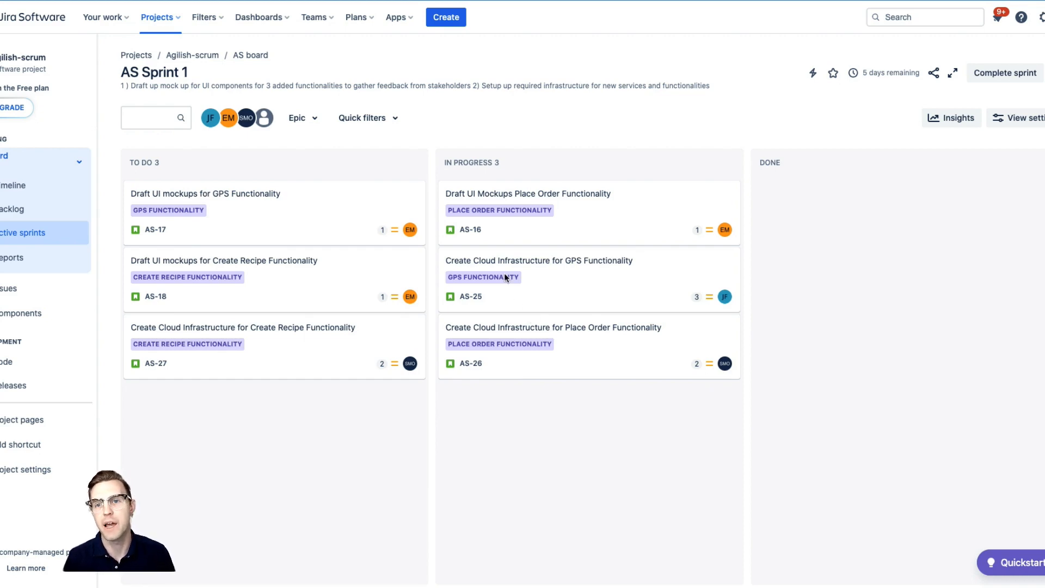
pyautogui.moveTo(407, 219)
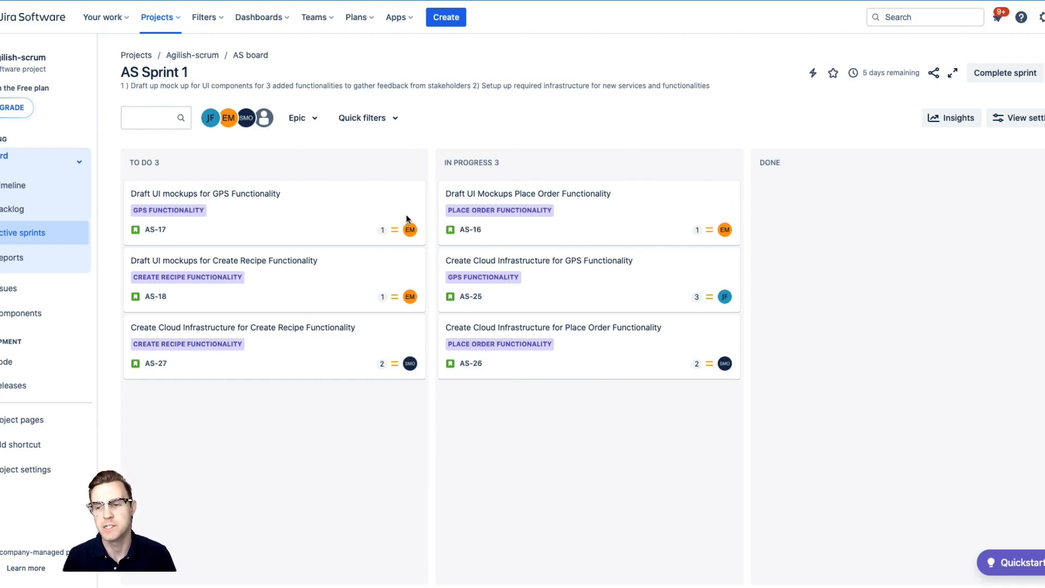
pyautogui.moveTo(409, 251)
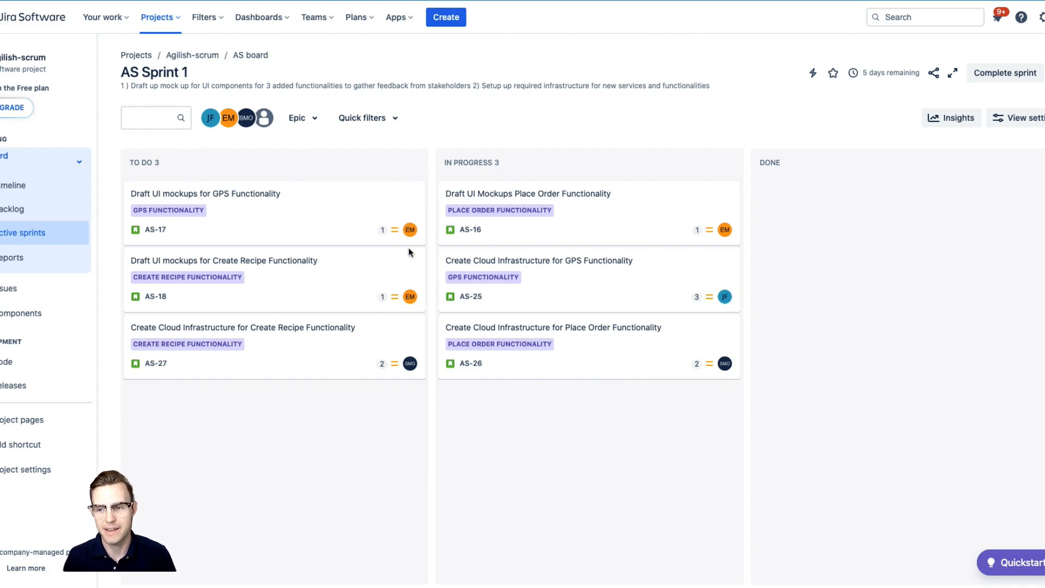
pyautogui.moveTo(331, 231)
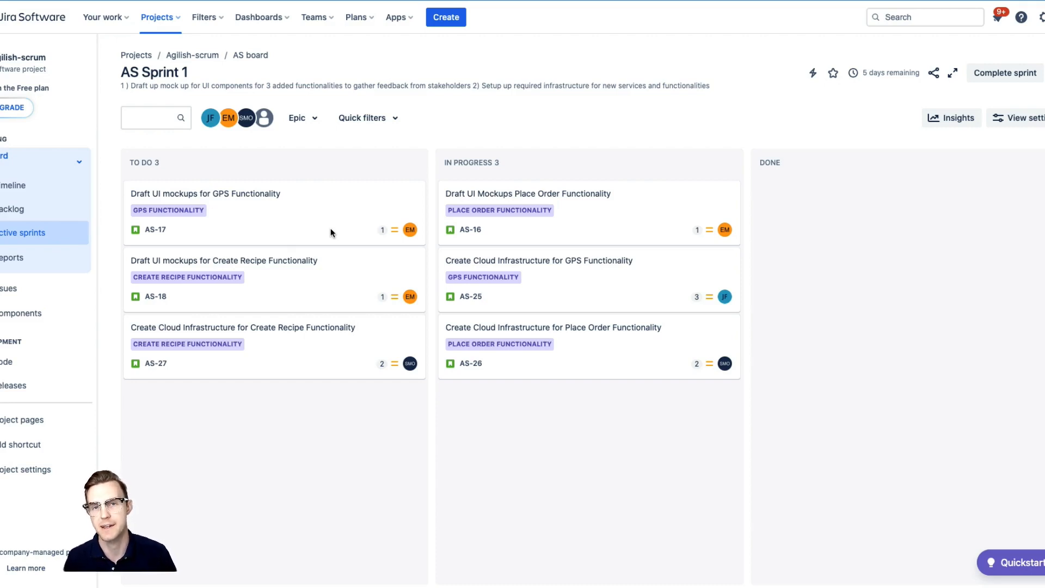
pyautogui.moveTo(213, 124)
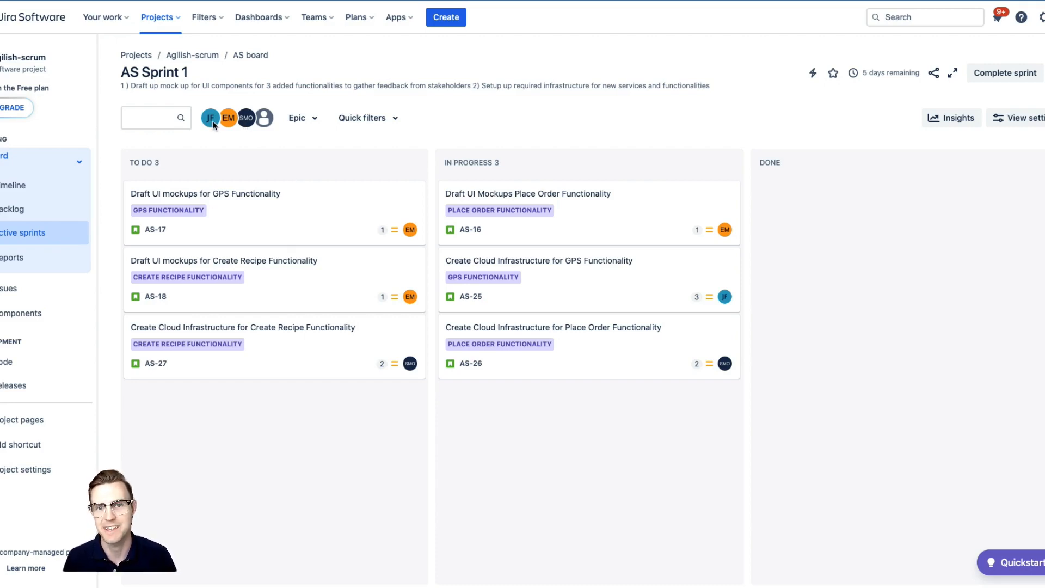
pyautogui.moveTo(209, 135)
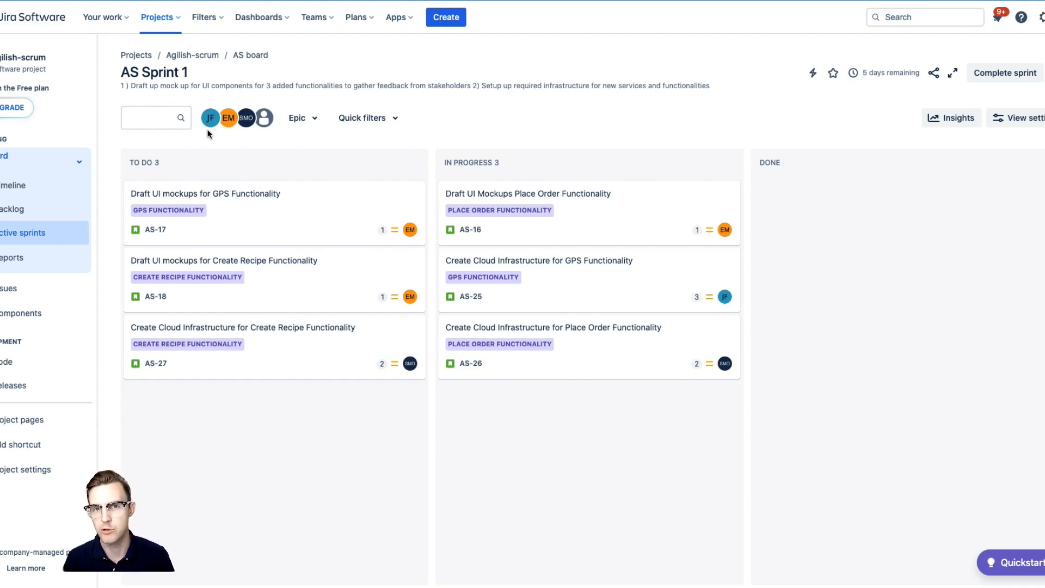
pyautogui.moveTo(364, 224)
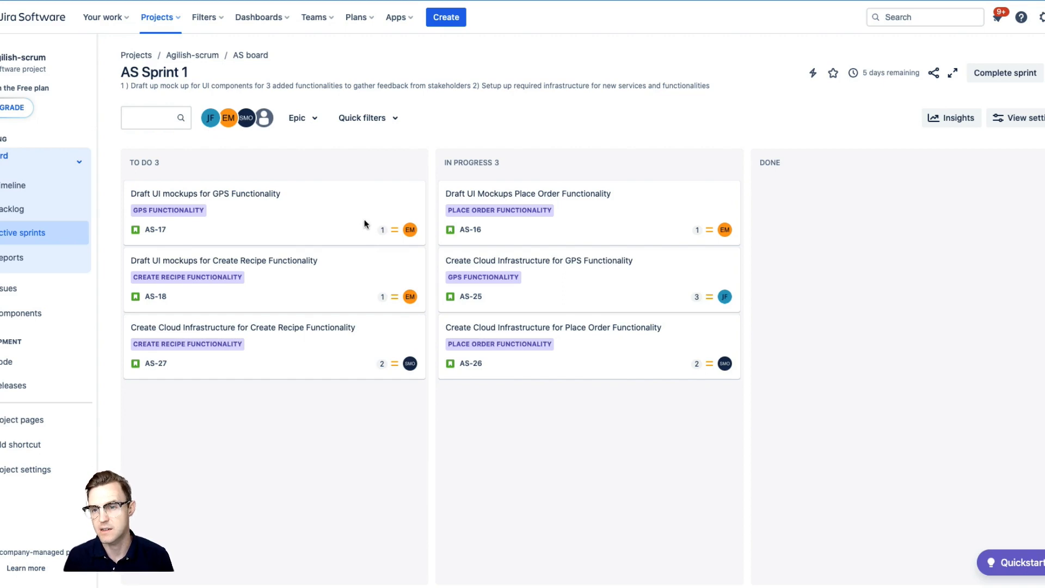
pyautogui.moveTo(525, 225)
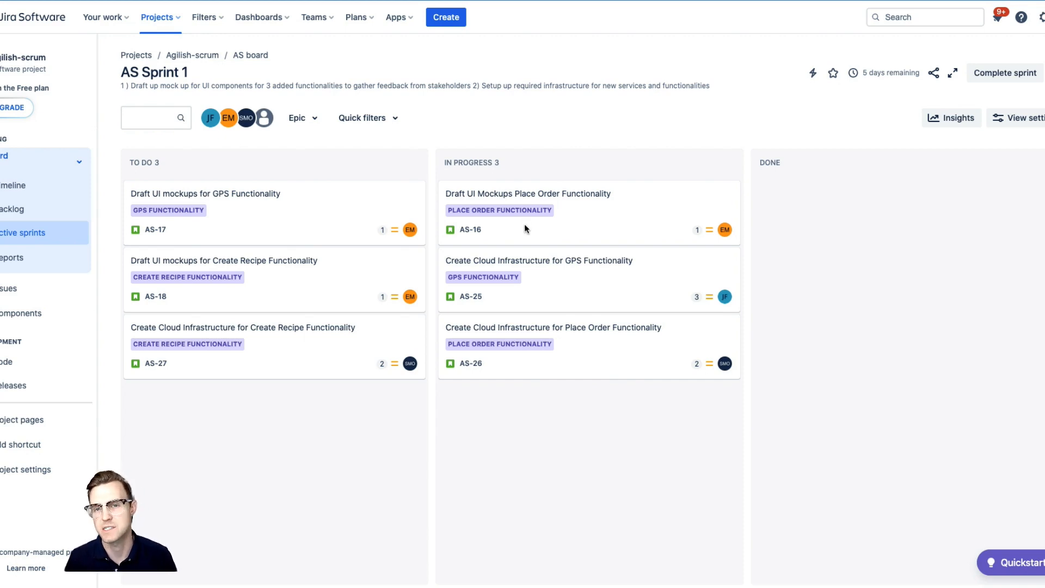
pyautogui.moveTo(545, 238)
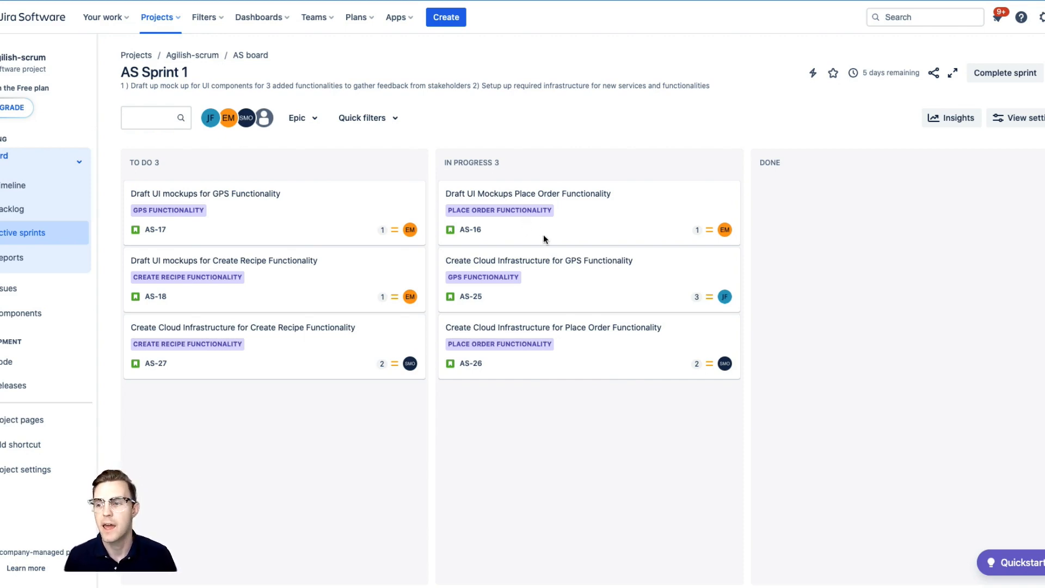
pyautogui.moveTo(546, 245)
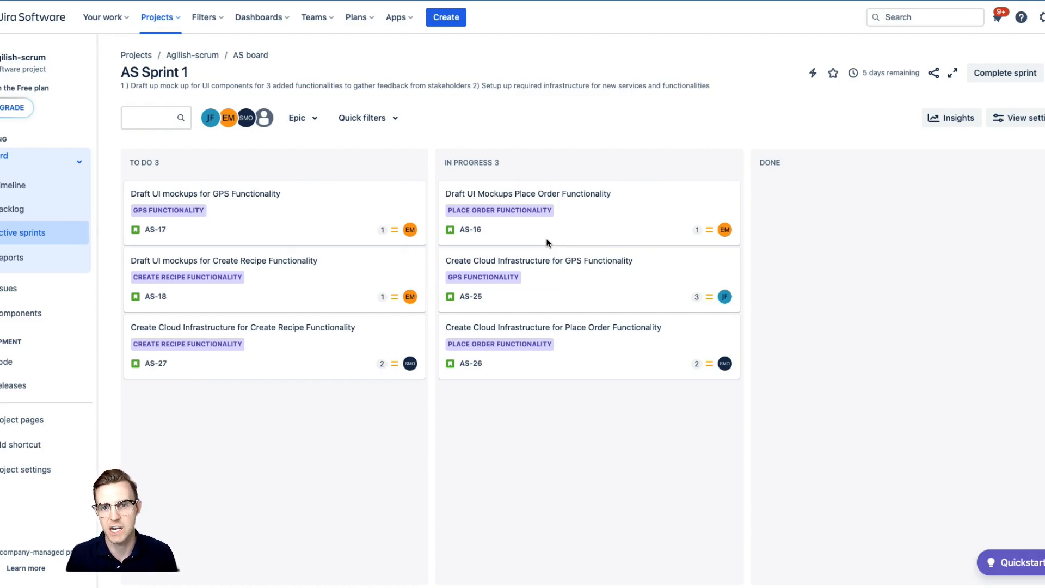
pyautogui.moveTo(850, 213)
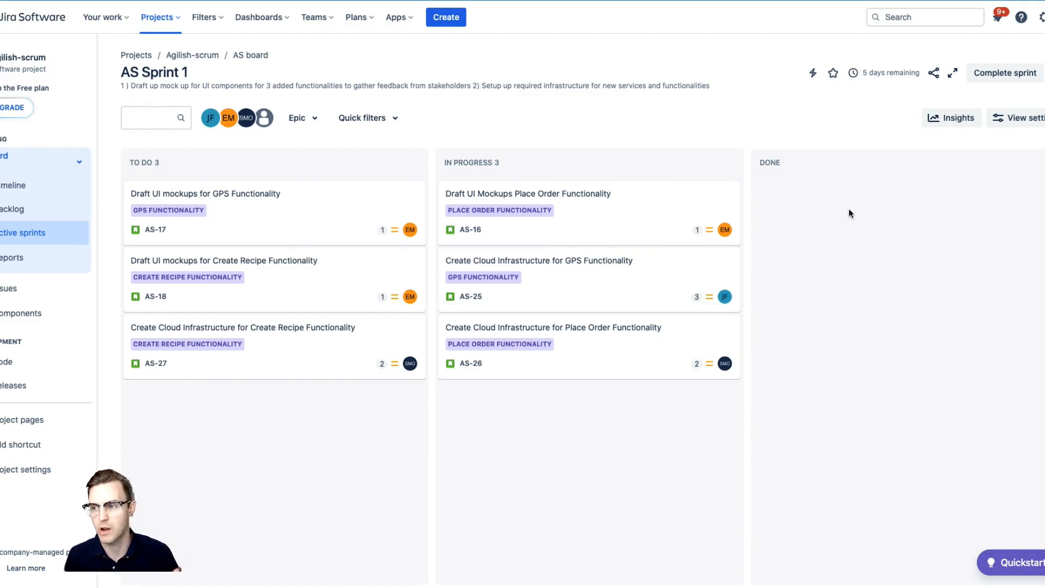
pyautogui.moveTo(852, 218)
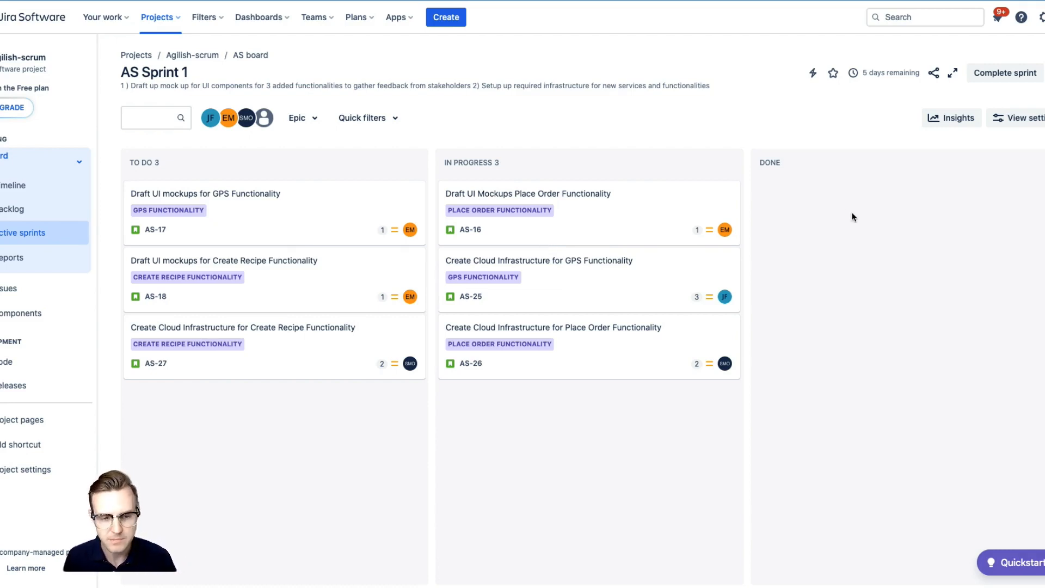
pyautogui.moveTo(781, 218)
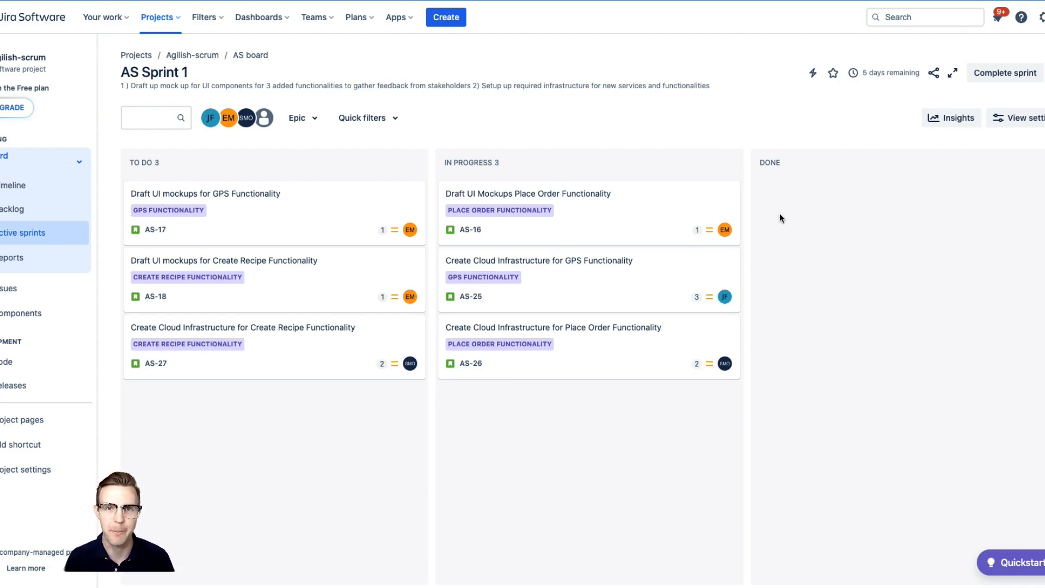
pyautogui.moveTo(683, 213)
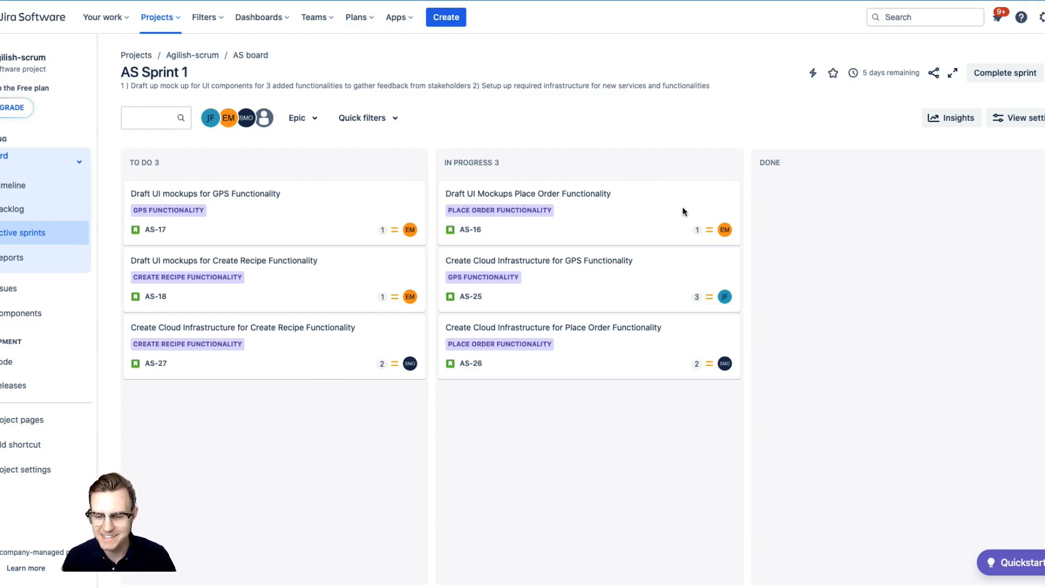
pyautogui.moveTo(632, 205)
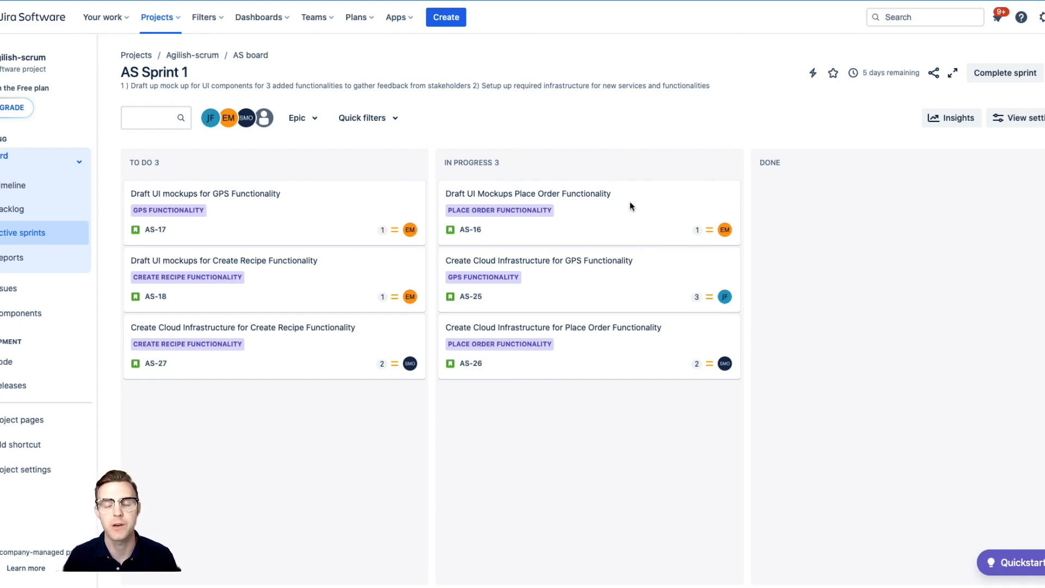
pyautogui.moveTo(386, 434)
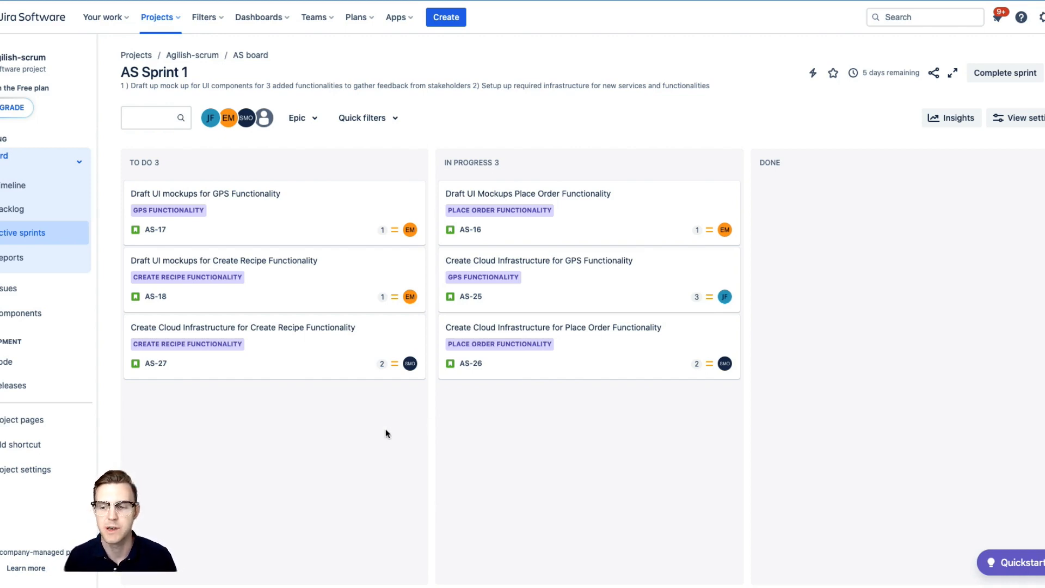
pyautogui.moveTo(386, 426)
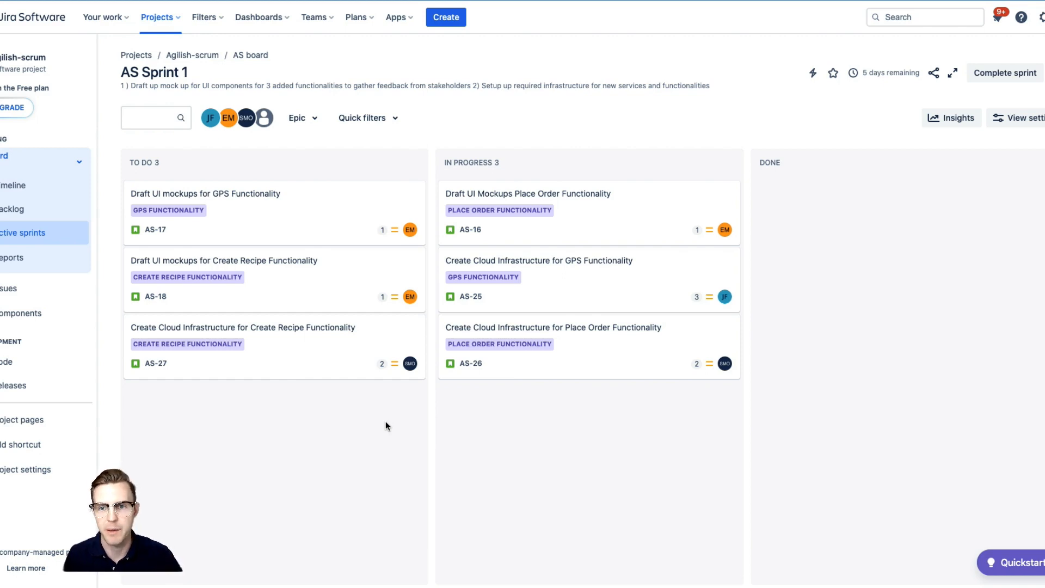
pyautogui.moveTo(391, 403)
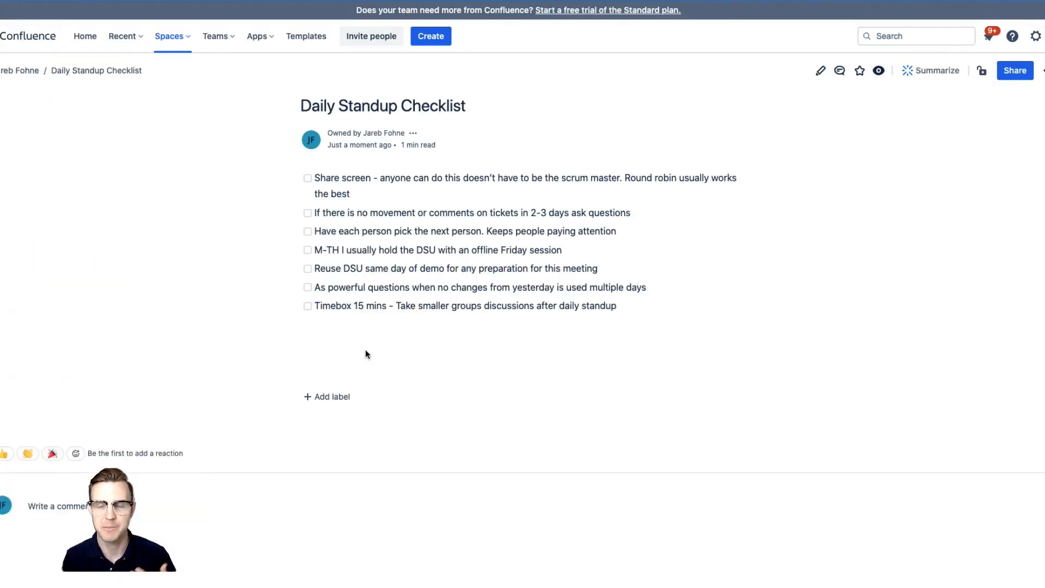
pyautogui.moveTo(644, 318)
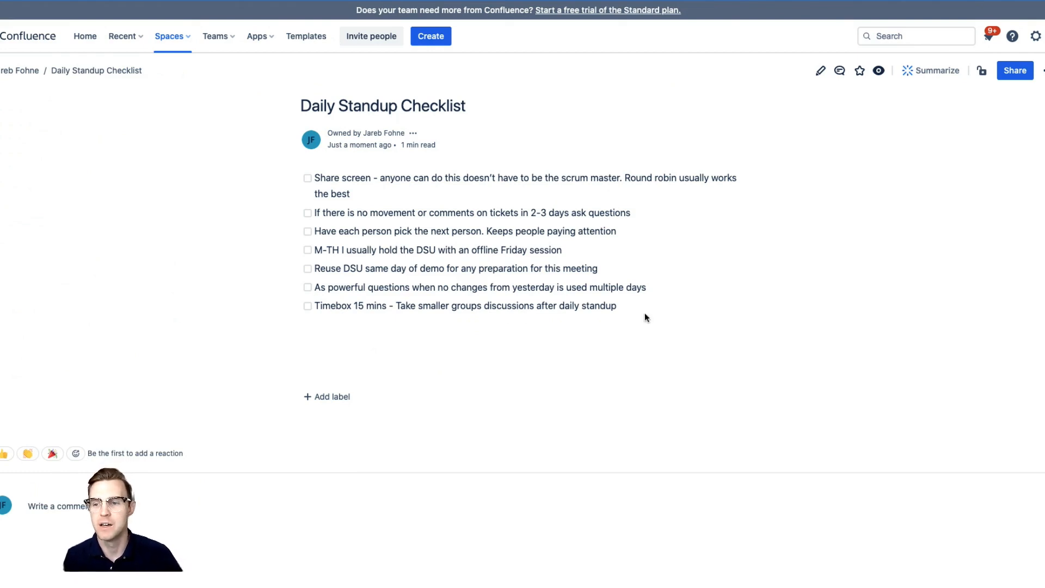
pyautogui.moveTo(685, 228)
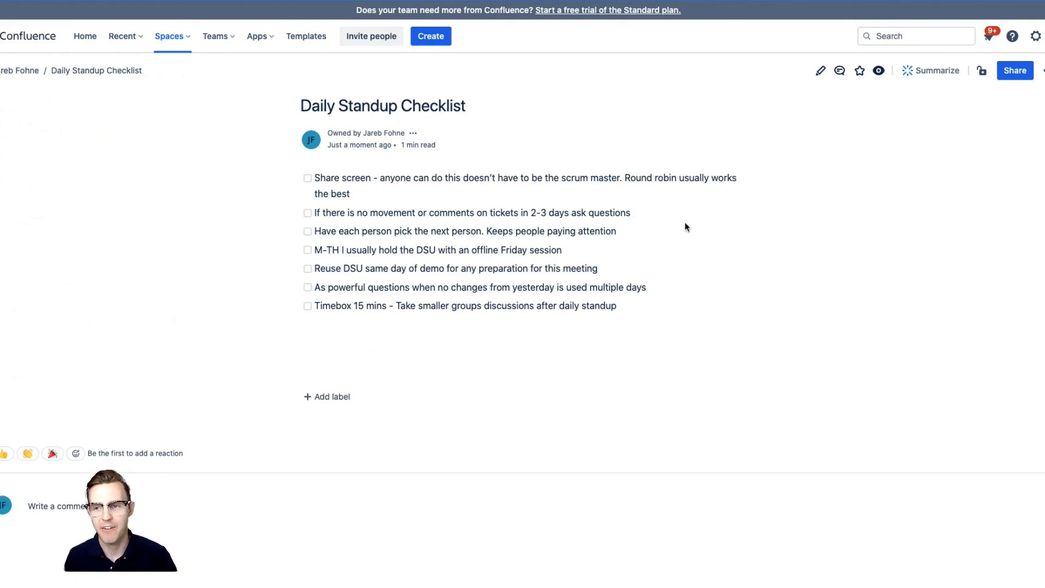